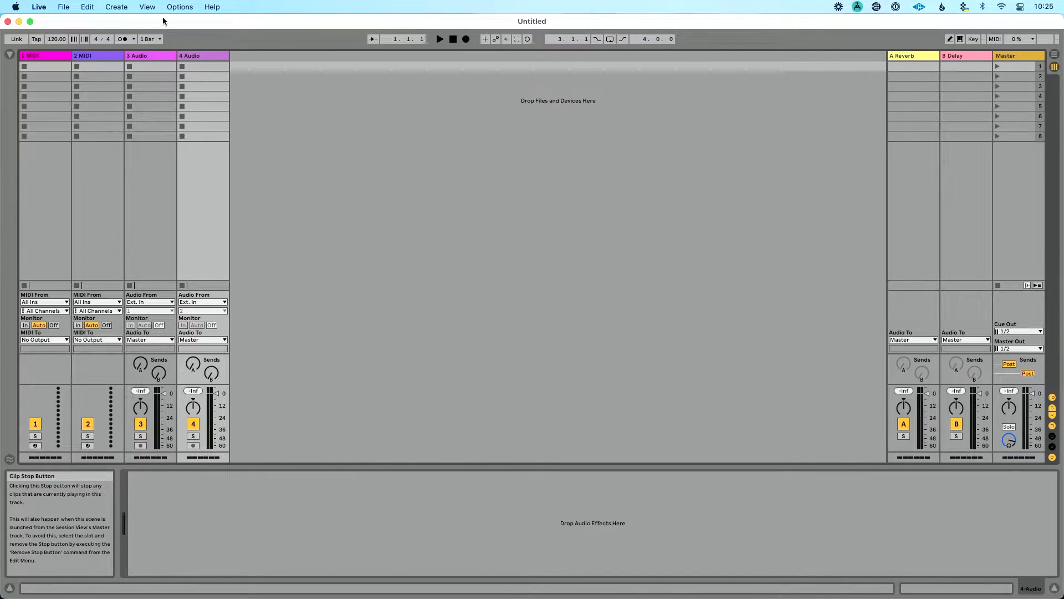
- Toggle Full Screen from the View menu twice, entering and leaving full-screen Session View
left_click(147, 6)
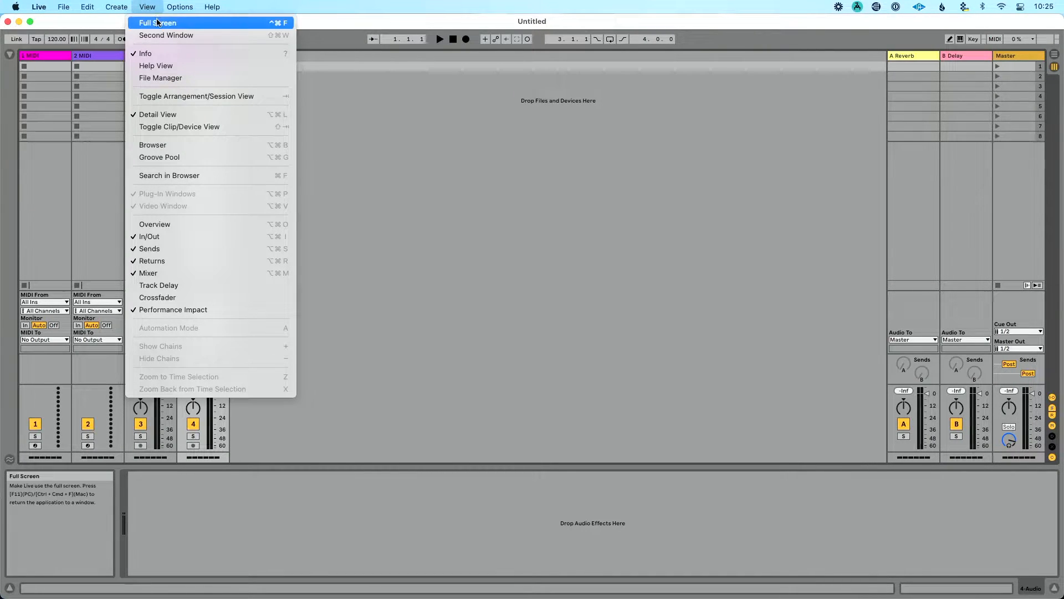
left_click(156, 22)
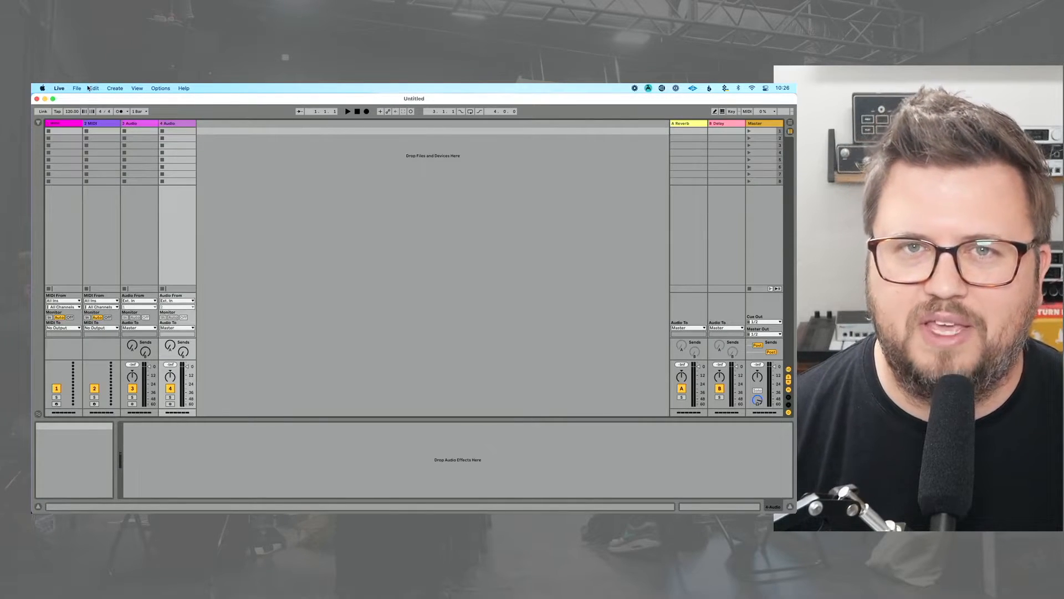
left_click(136, 88)
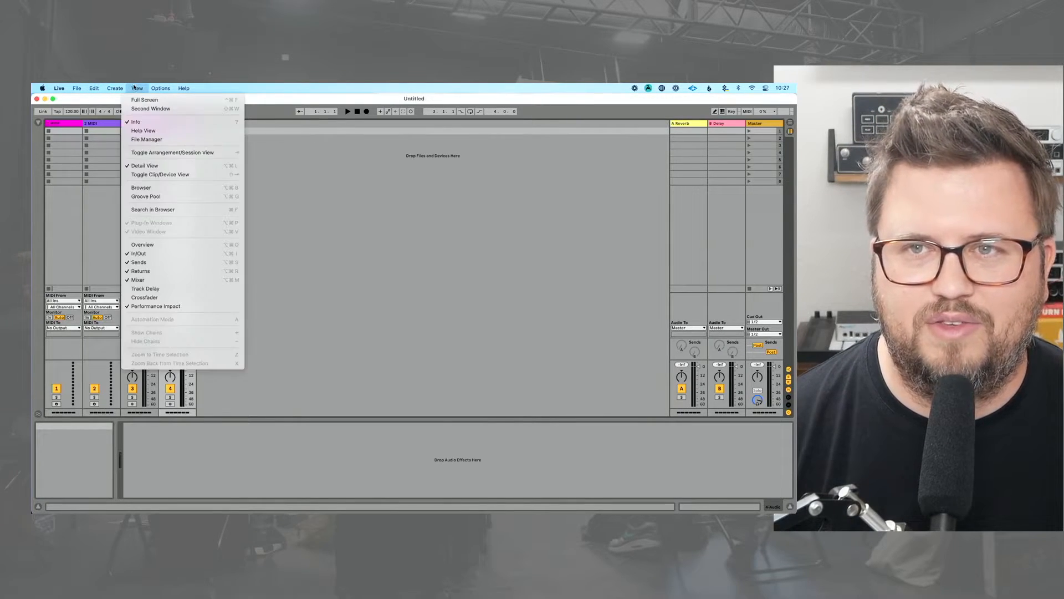
mouse_move(143, 100)
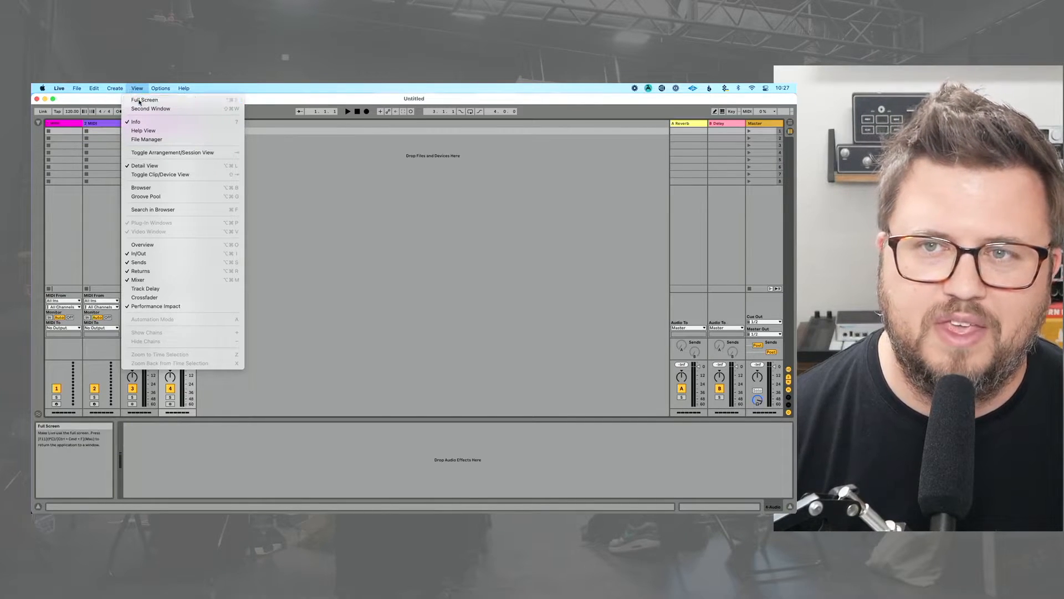
left_click(143, 100)
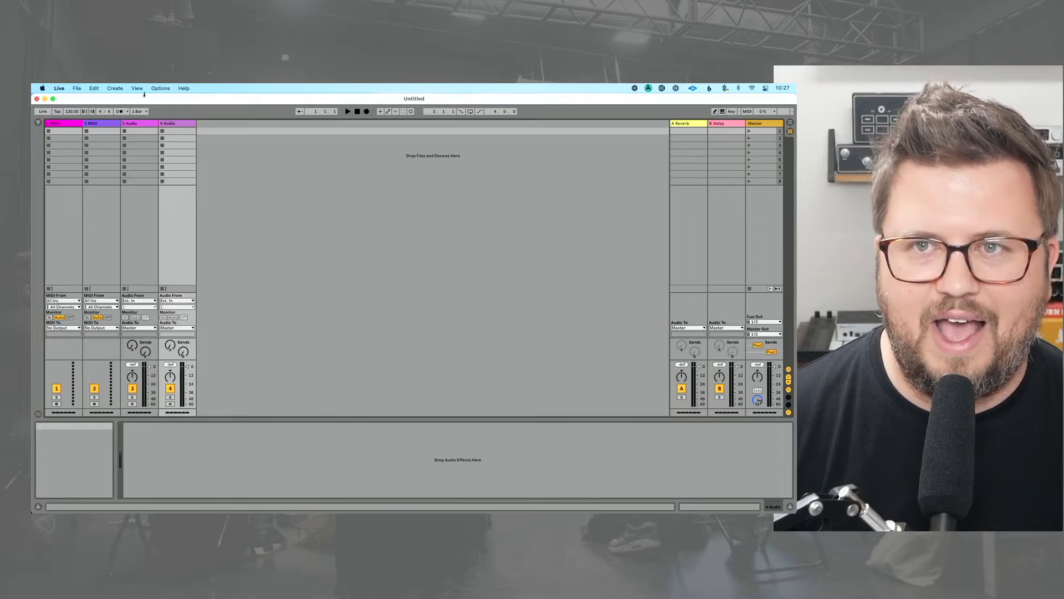
- Choose Full Screen from the View menu again so Live fills the screen
left_click(137, 87)
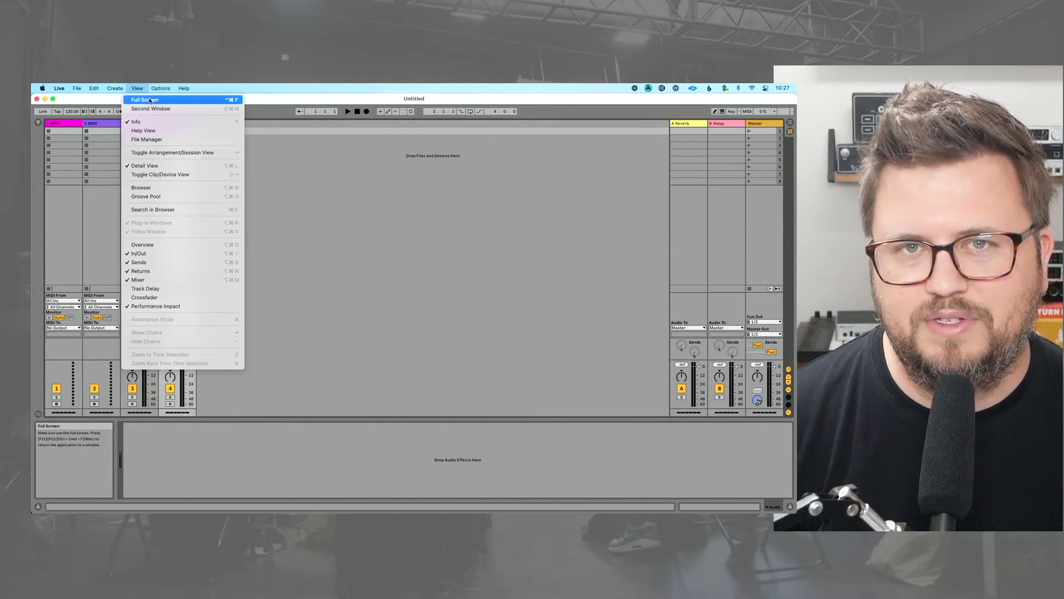
left_click(143, 99)
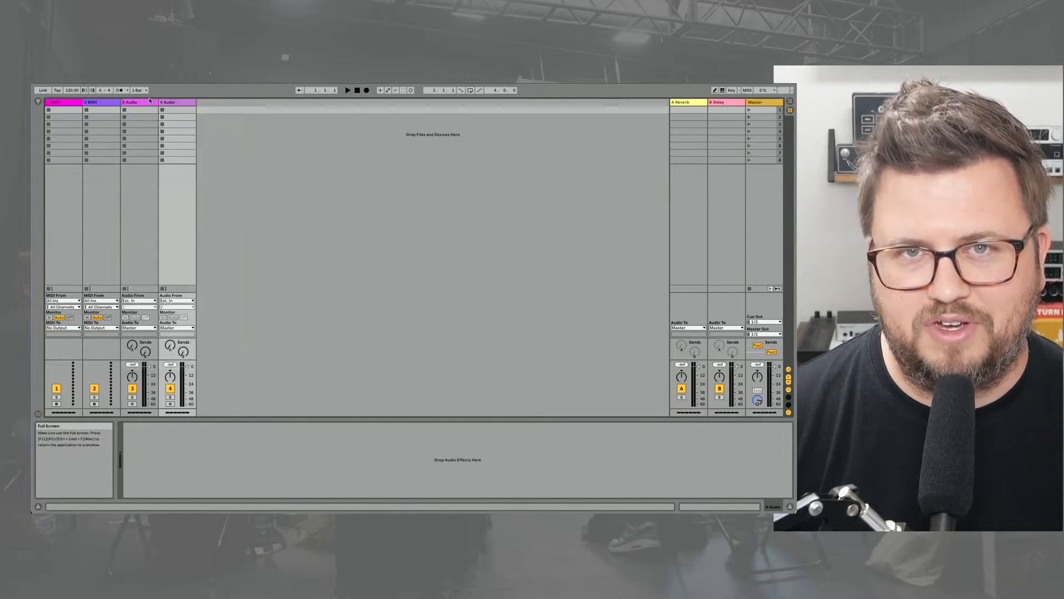